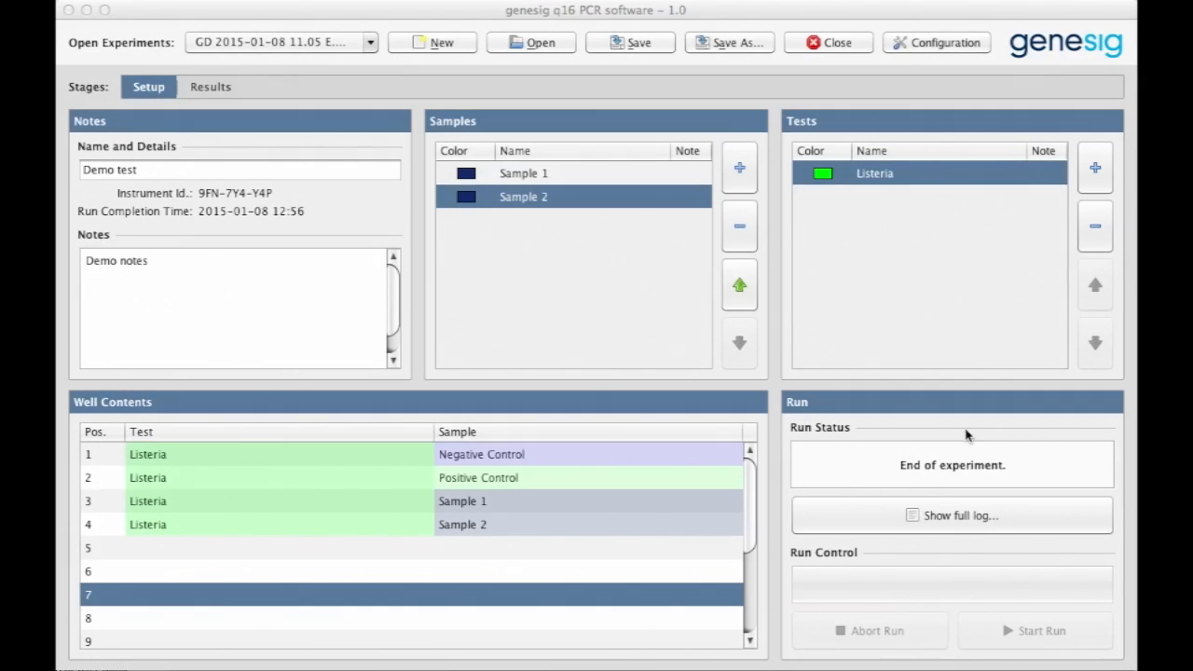
mouse_move(1011, 465)
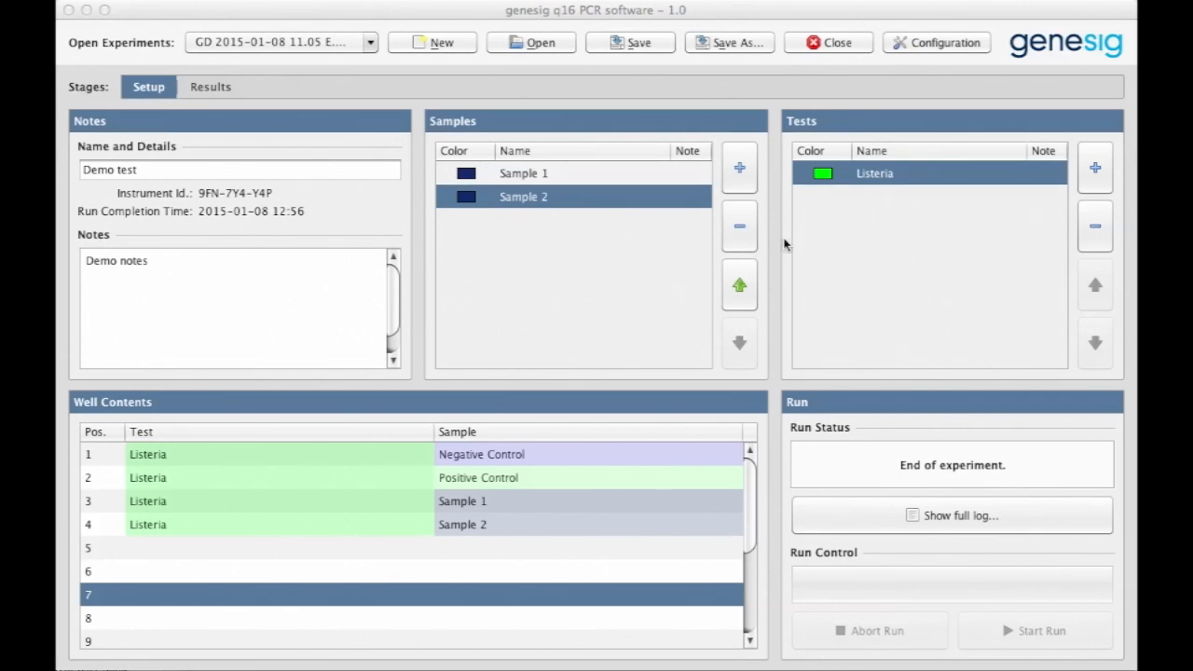
mouse_move(892, 203)
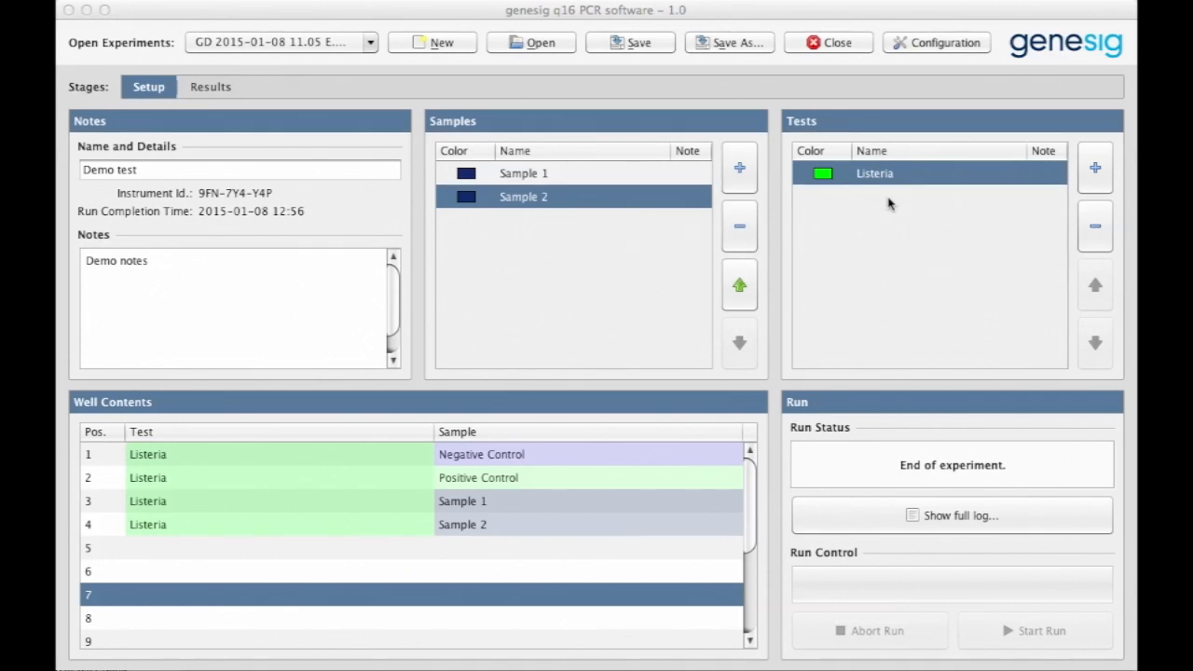
mouse_move(210, 90)
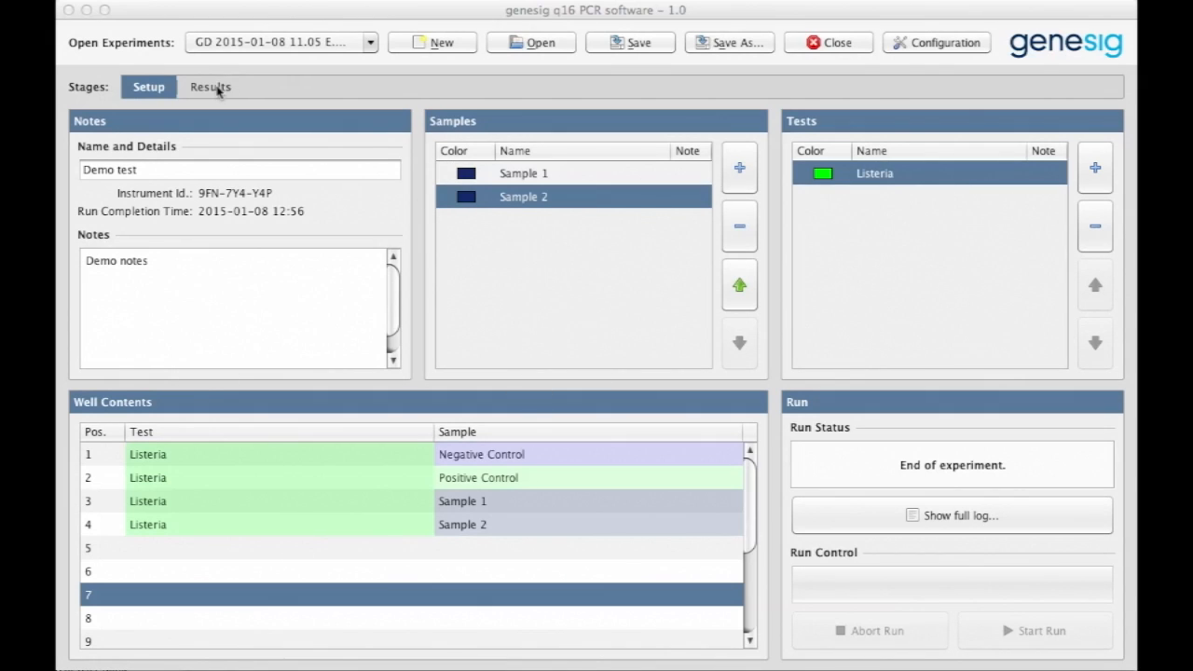
- Show the Results tab: analysis complete, both Listeria samples positive with copy numbers
click(209, 87)
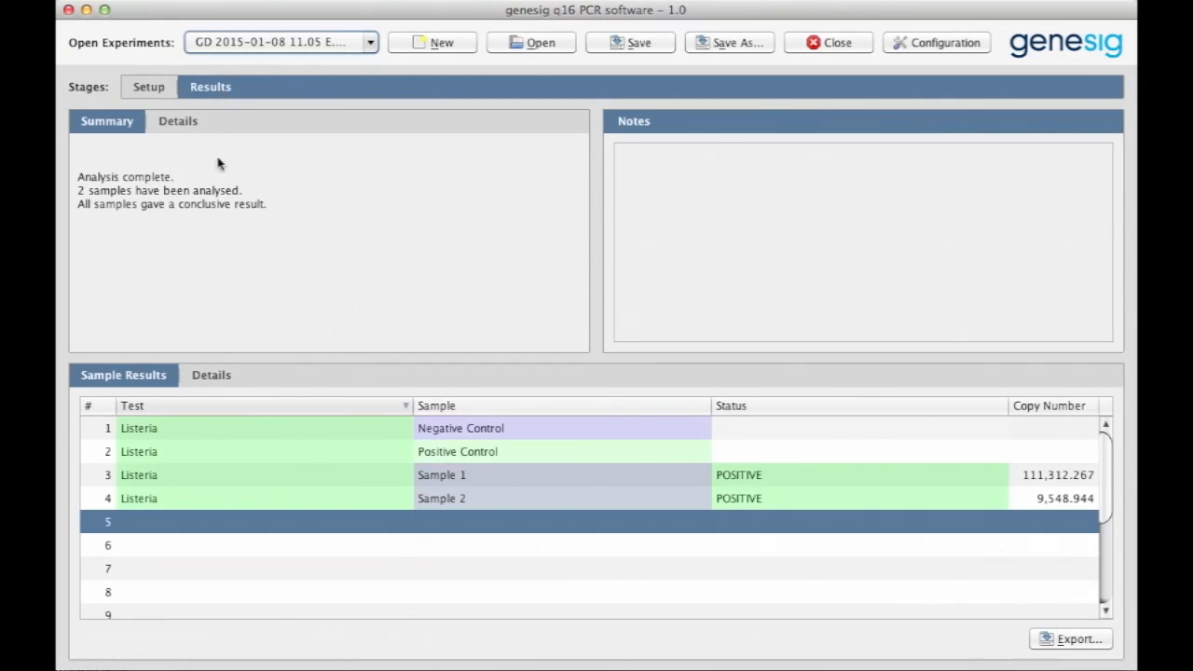
mouse_move(257, 230)
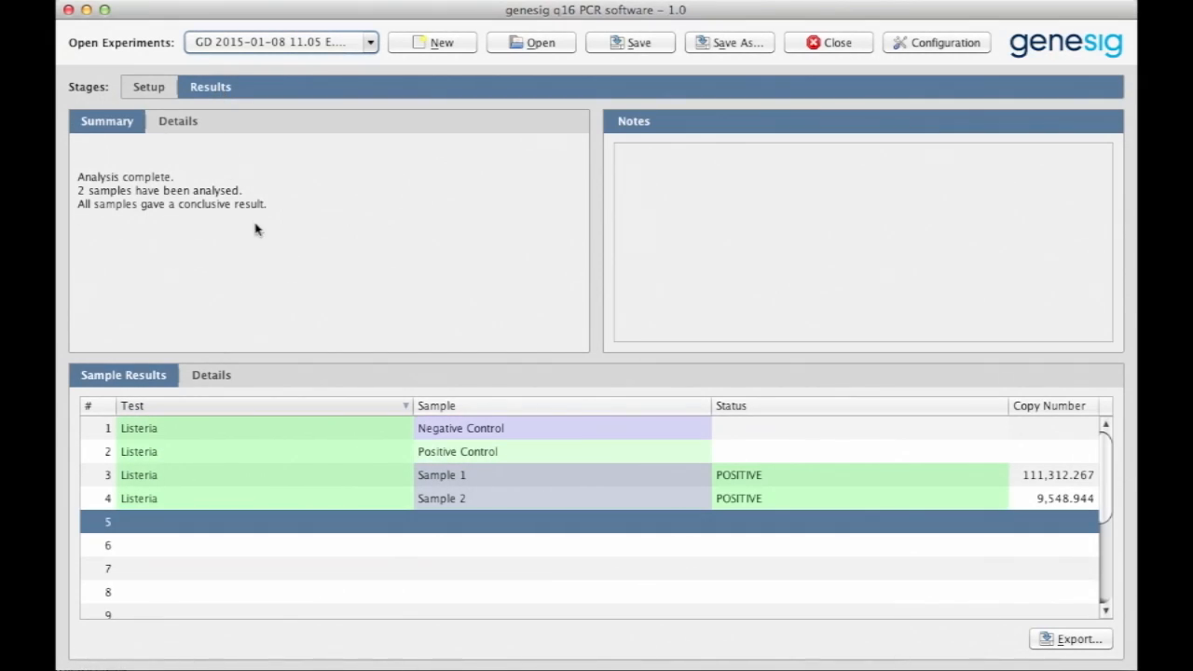
mouse_move(239, 231)
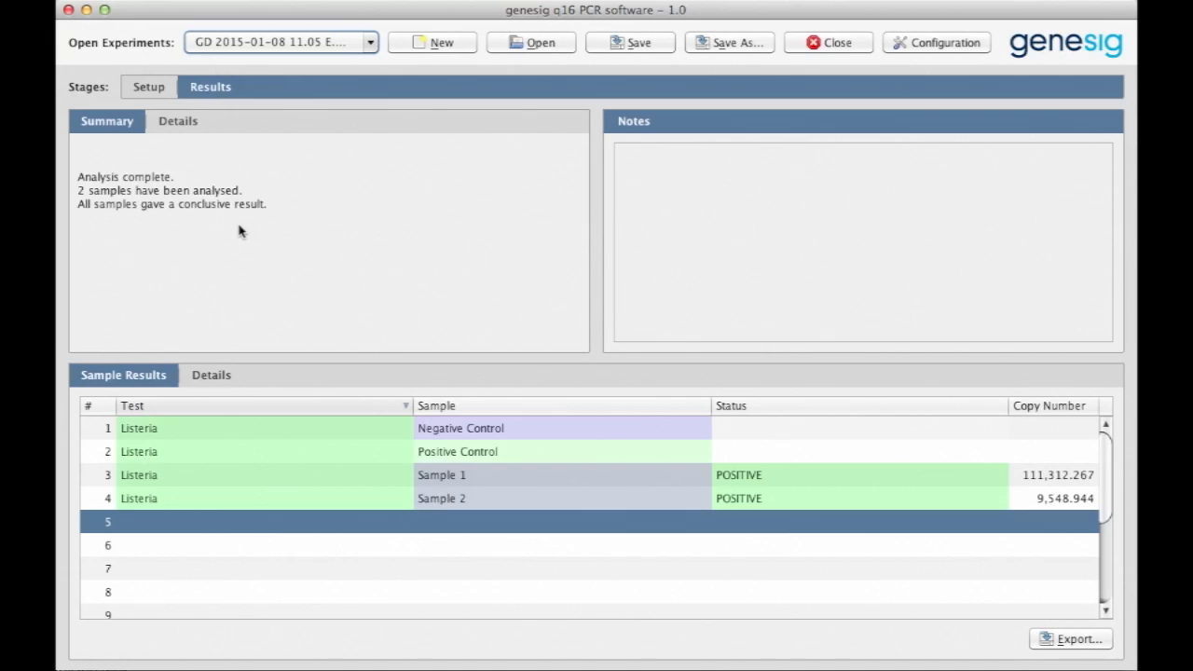
mouse_move(491, 454)
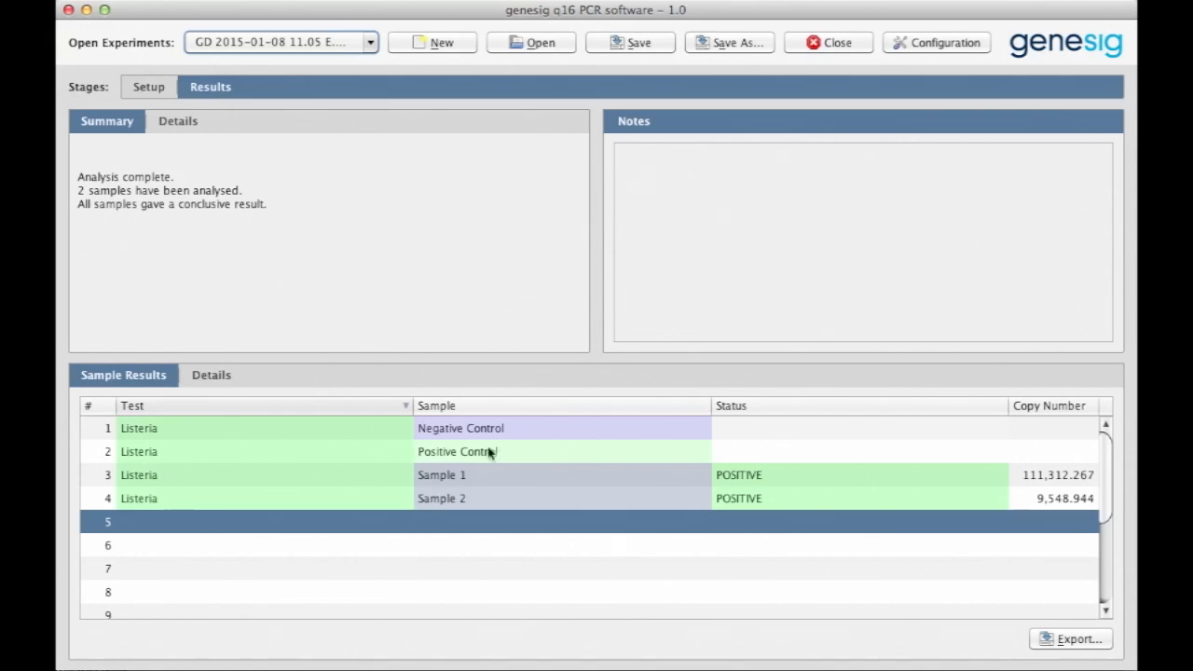
mouse_move(342, 575)
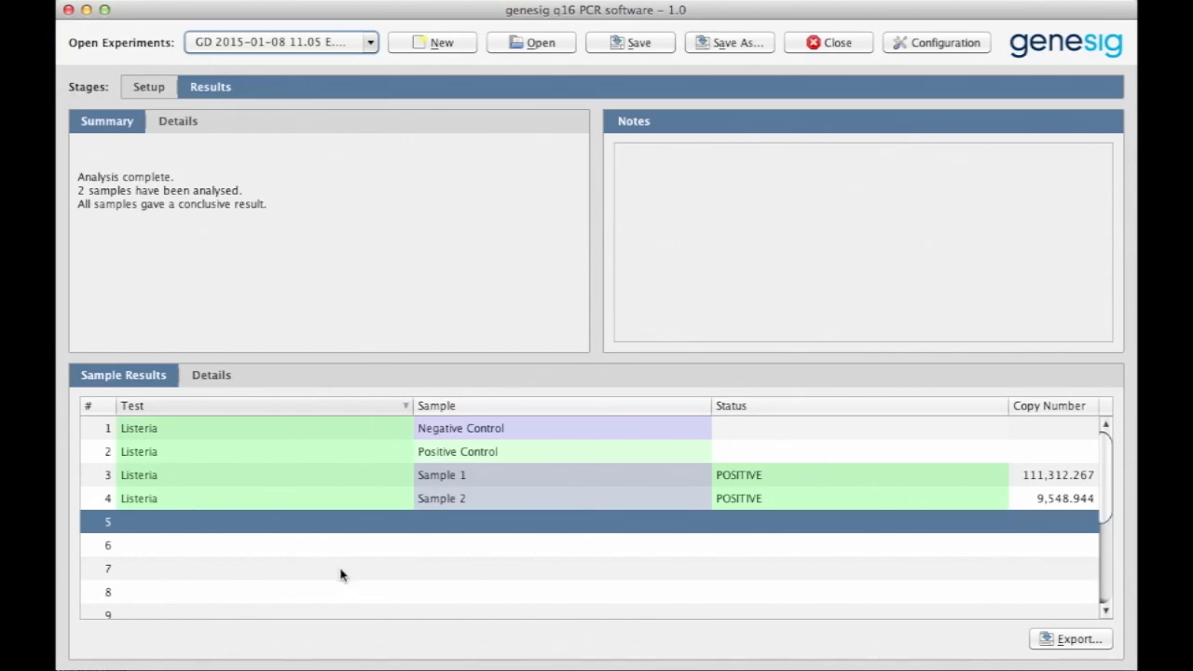
mouse_move(379, 571)
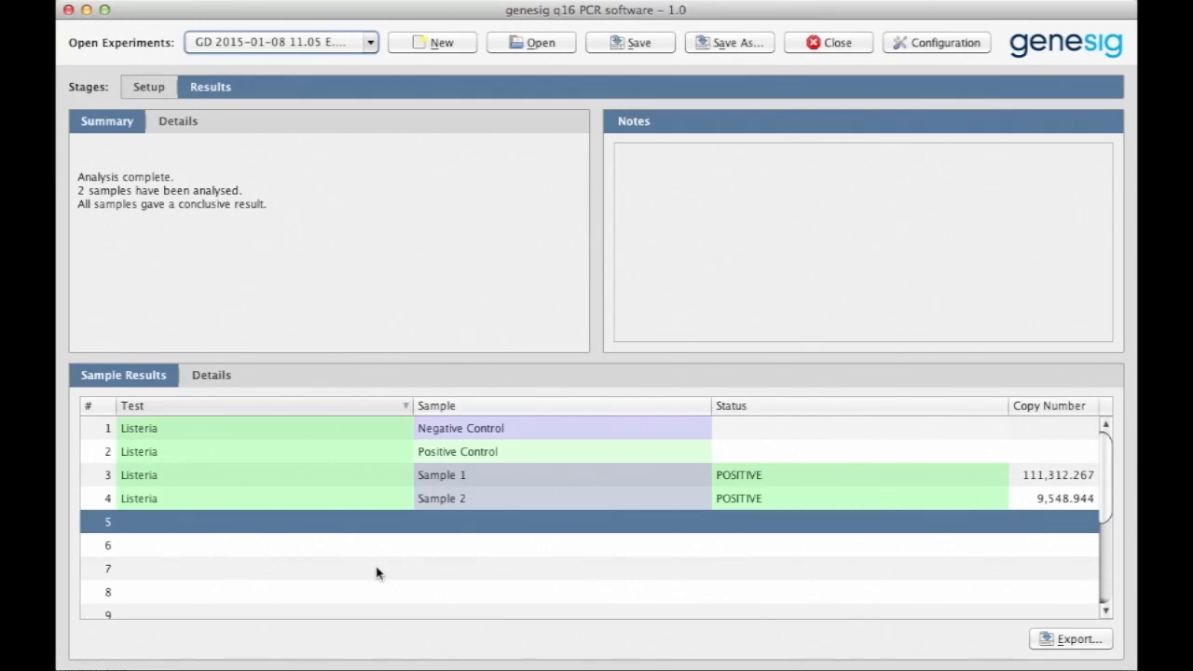
click(148, 86)
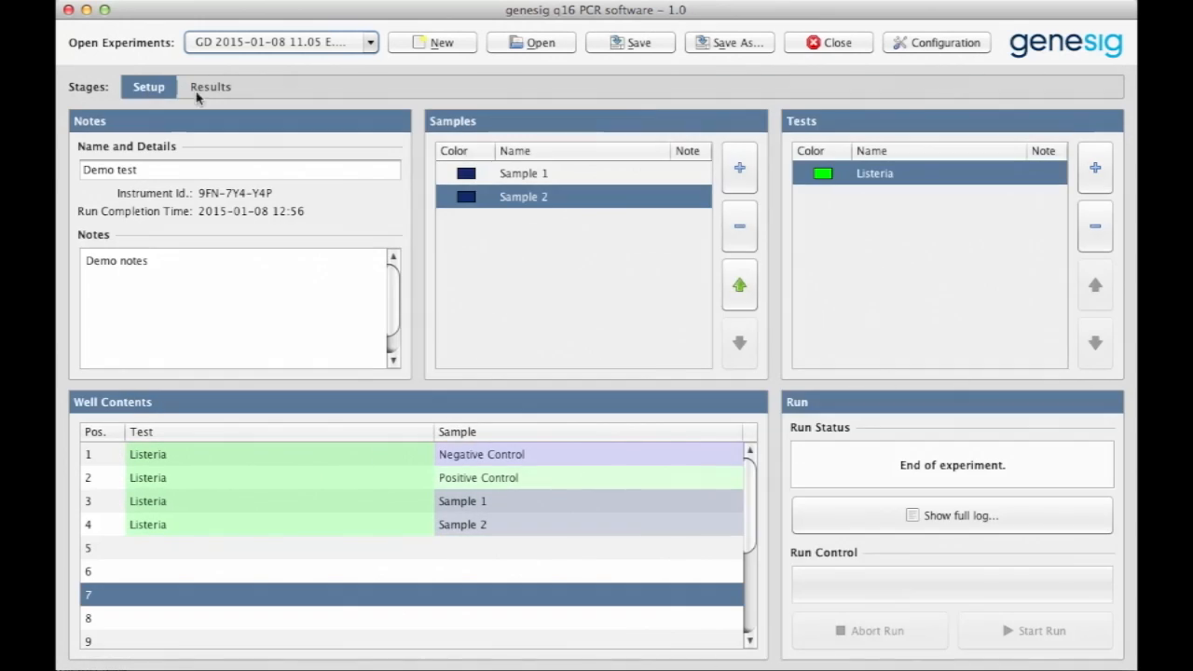
click(211, 86)
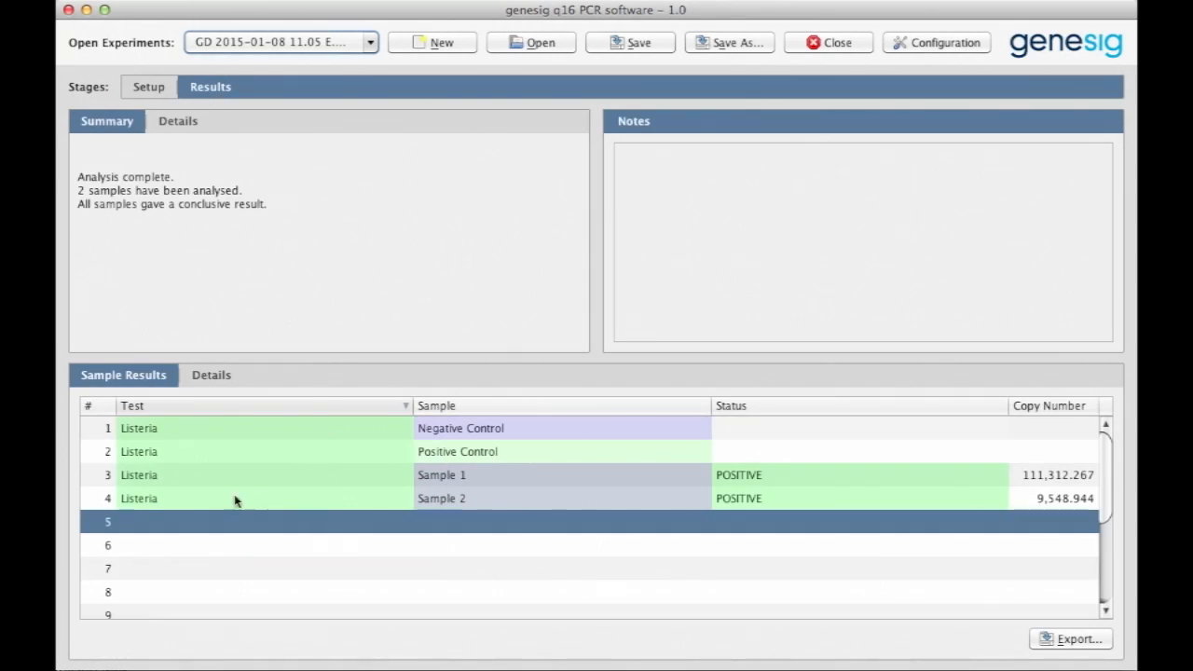
mouse_move(162, 451)
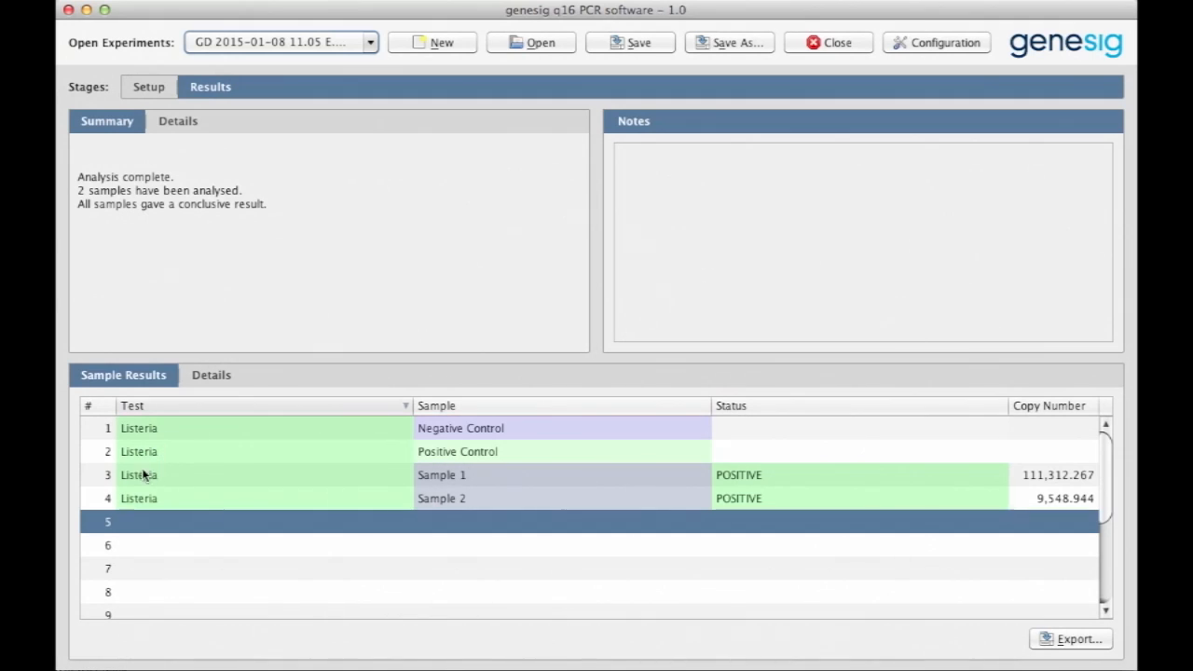
mouse_move(427, 516)
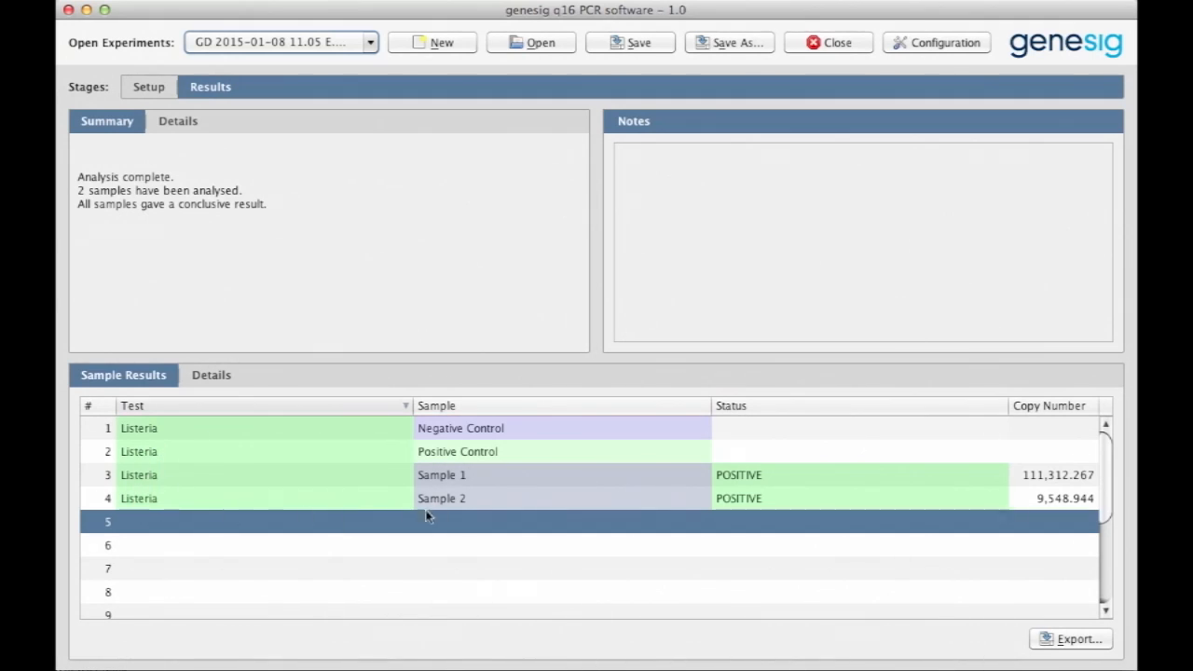
mouse_move(168, 476)
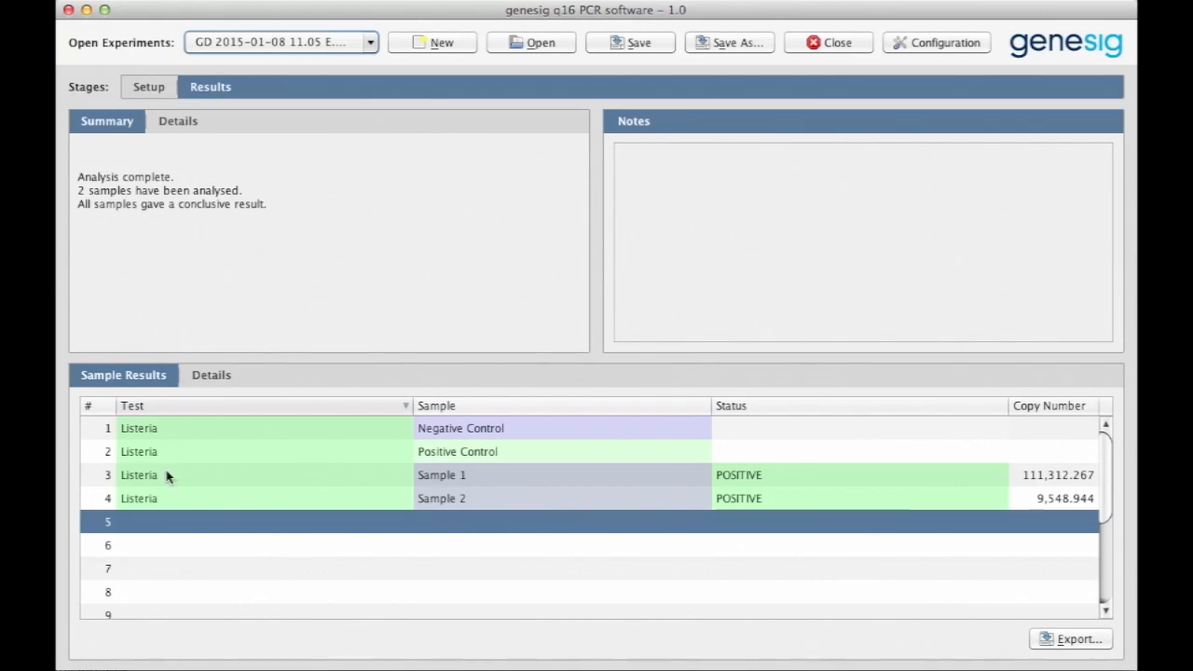
mouse_move(484, 419)
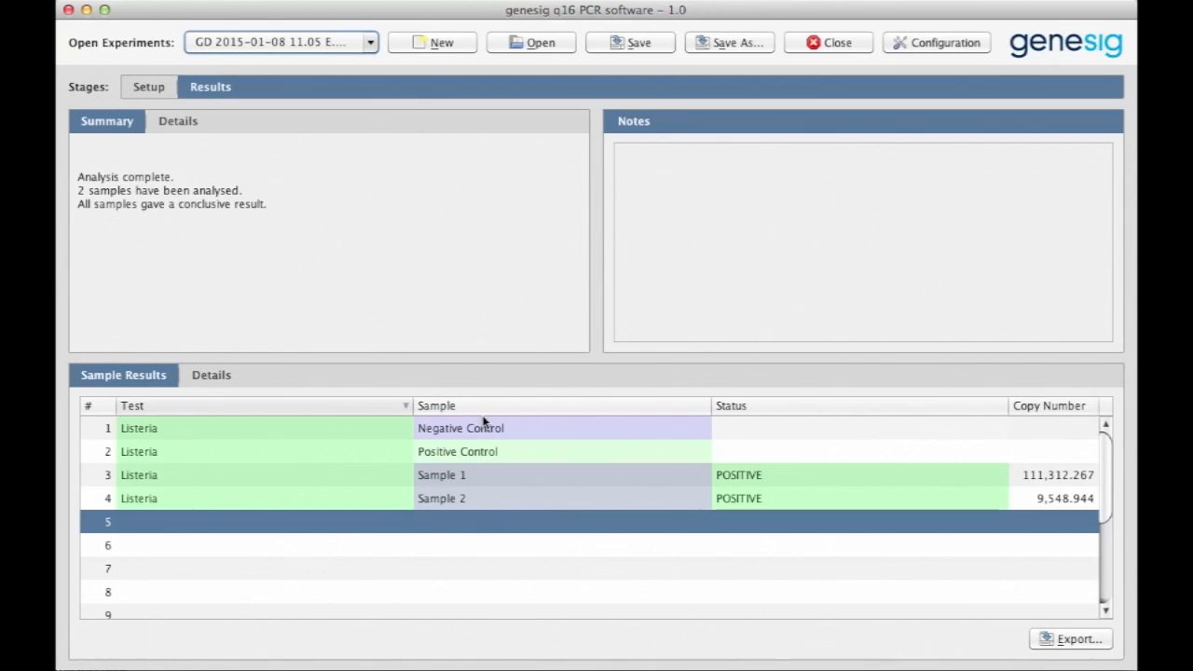
mouse_move(466, 498)
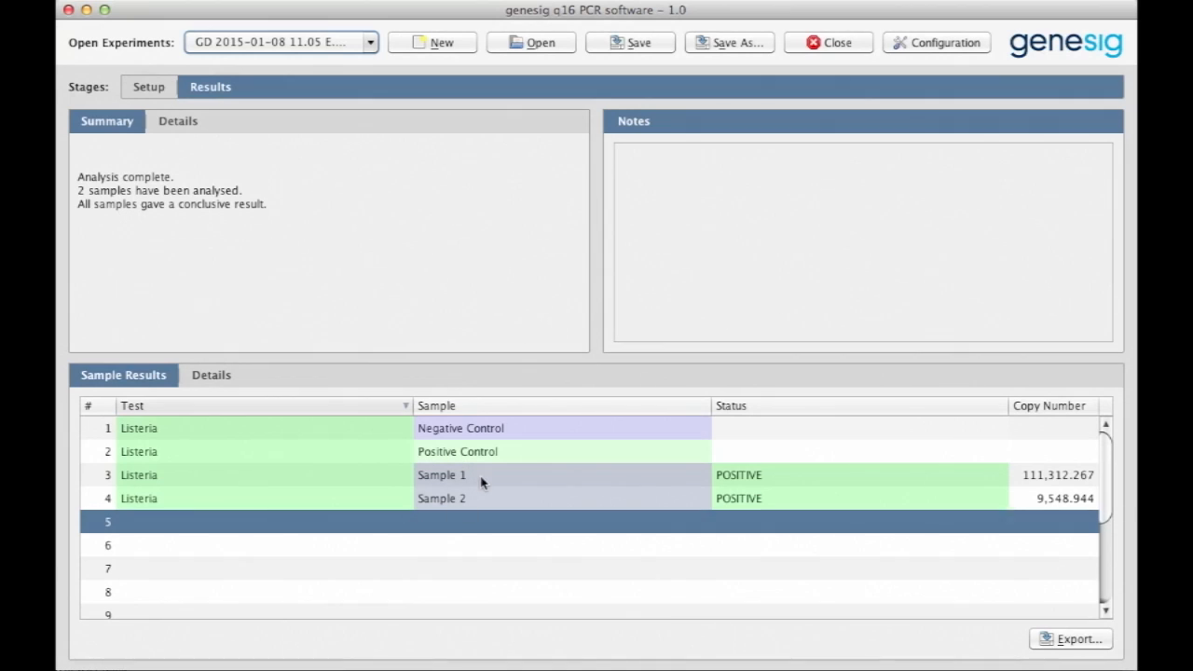
mouse_move(778, 475)
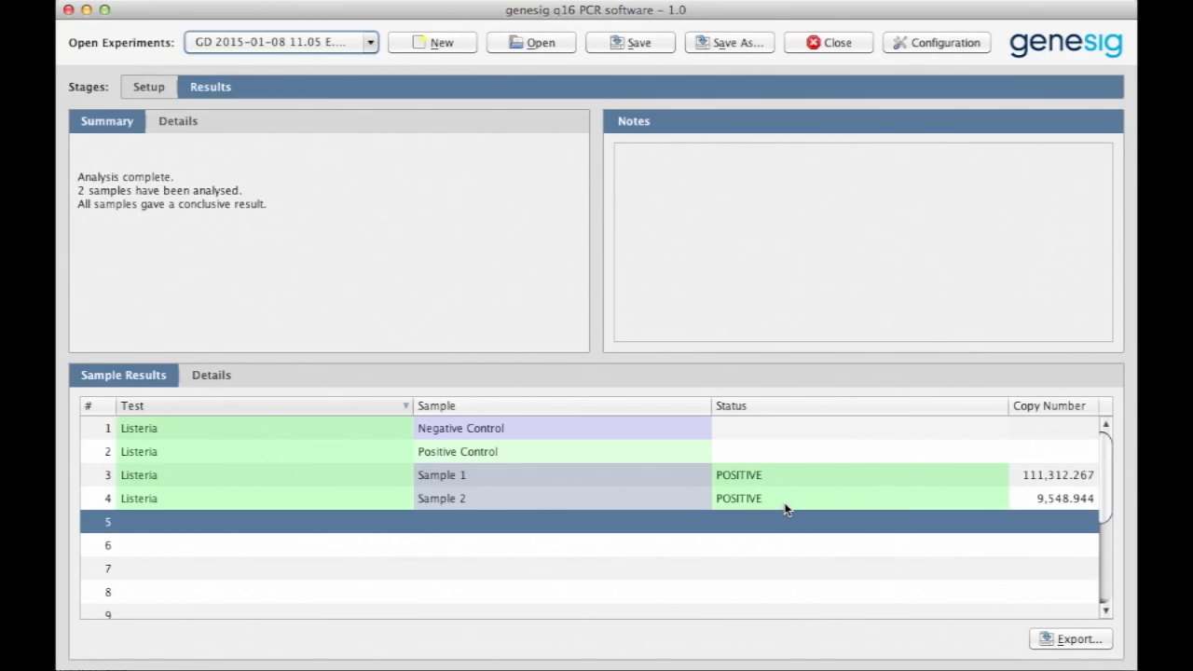
mouse_move(787, 478)
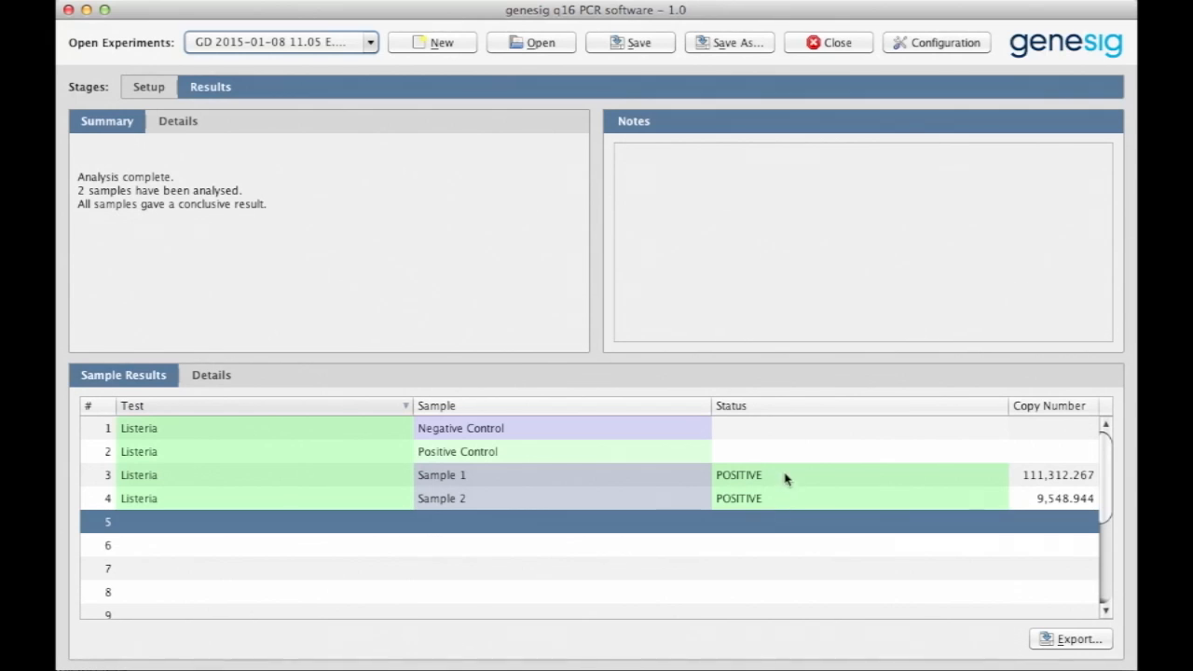
click(440, 497)
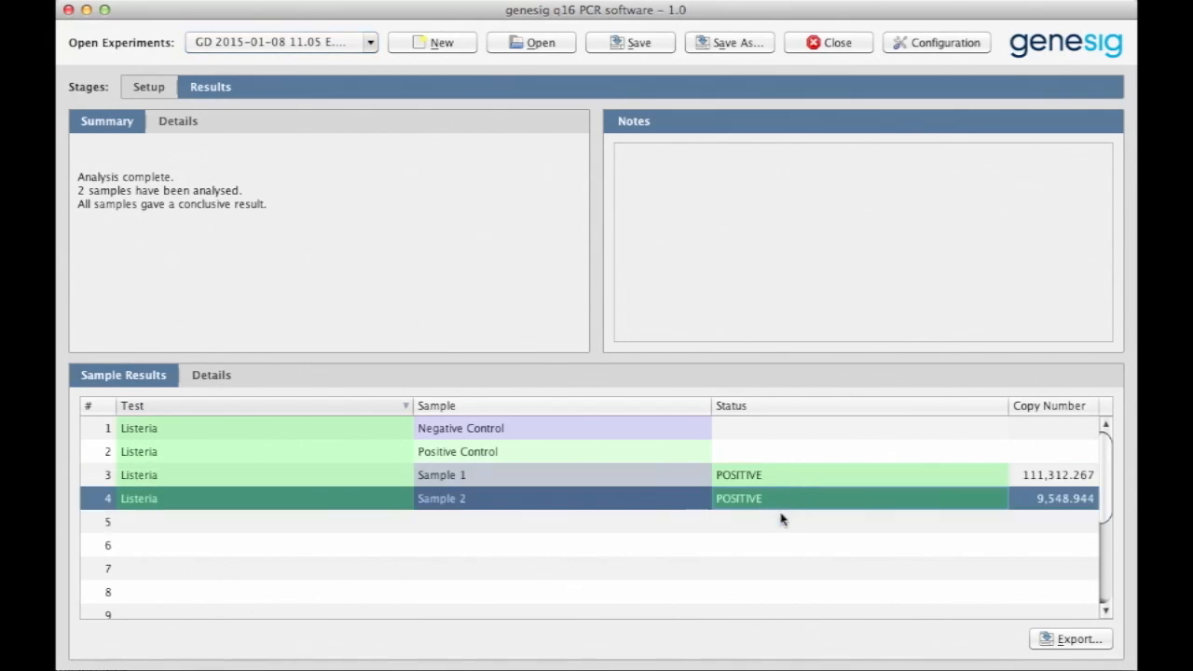
click(781, 522)
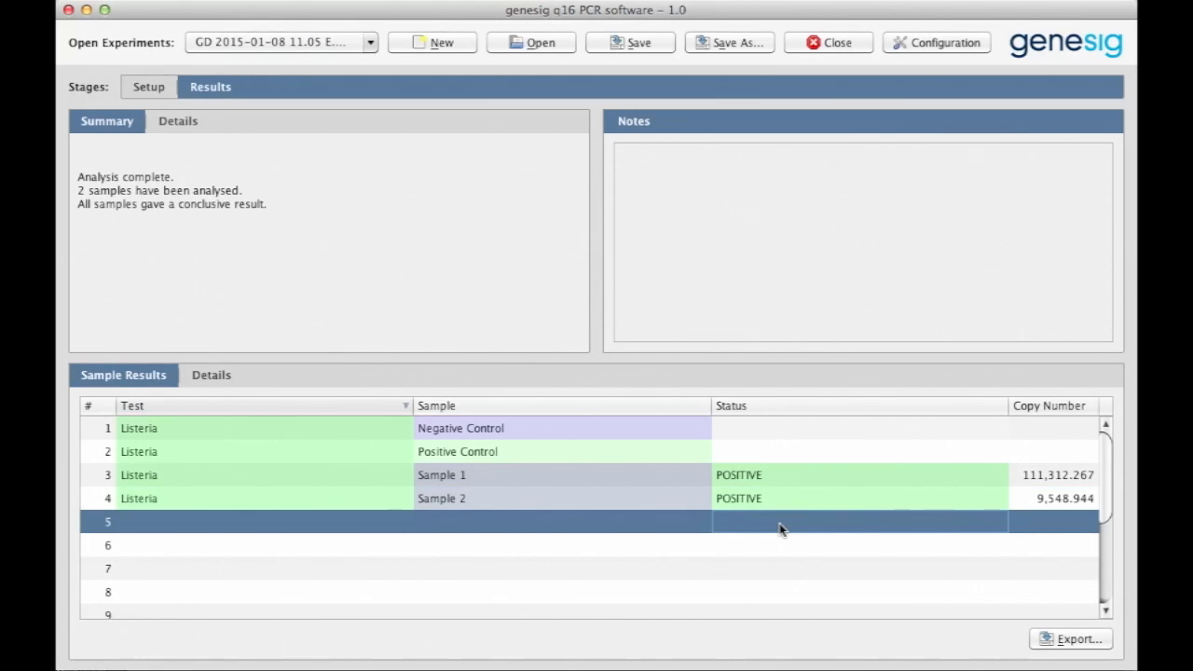
mouse_move(793, 538)
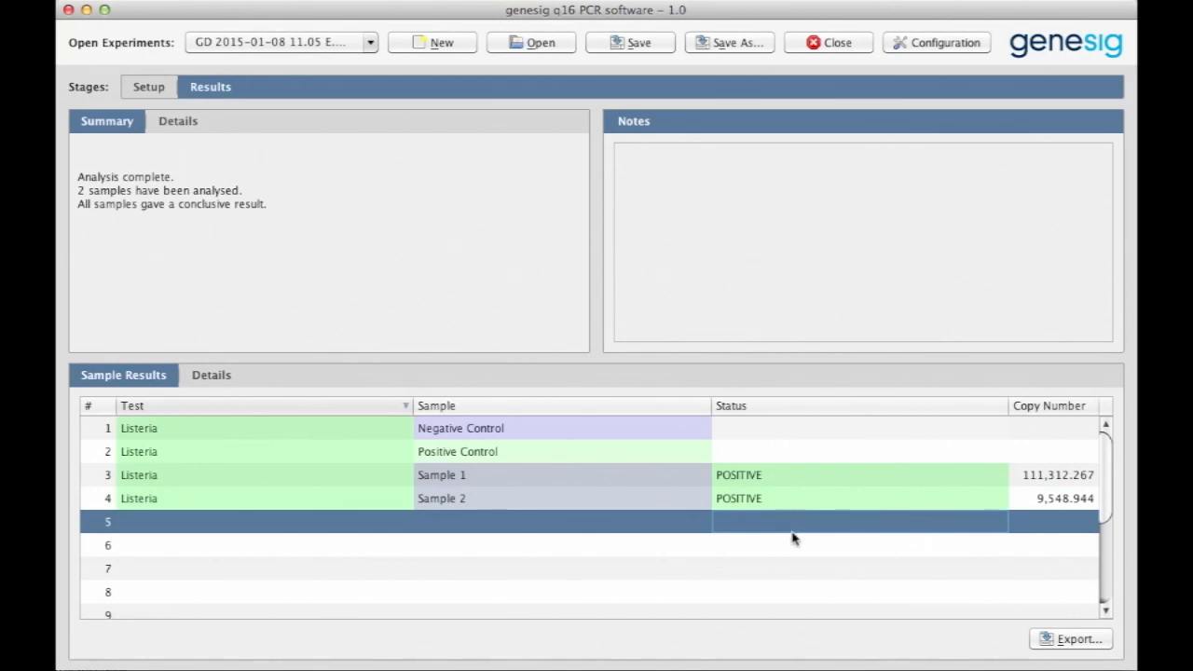
mouse_move(776, 527)
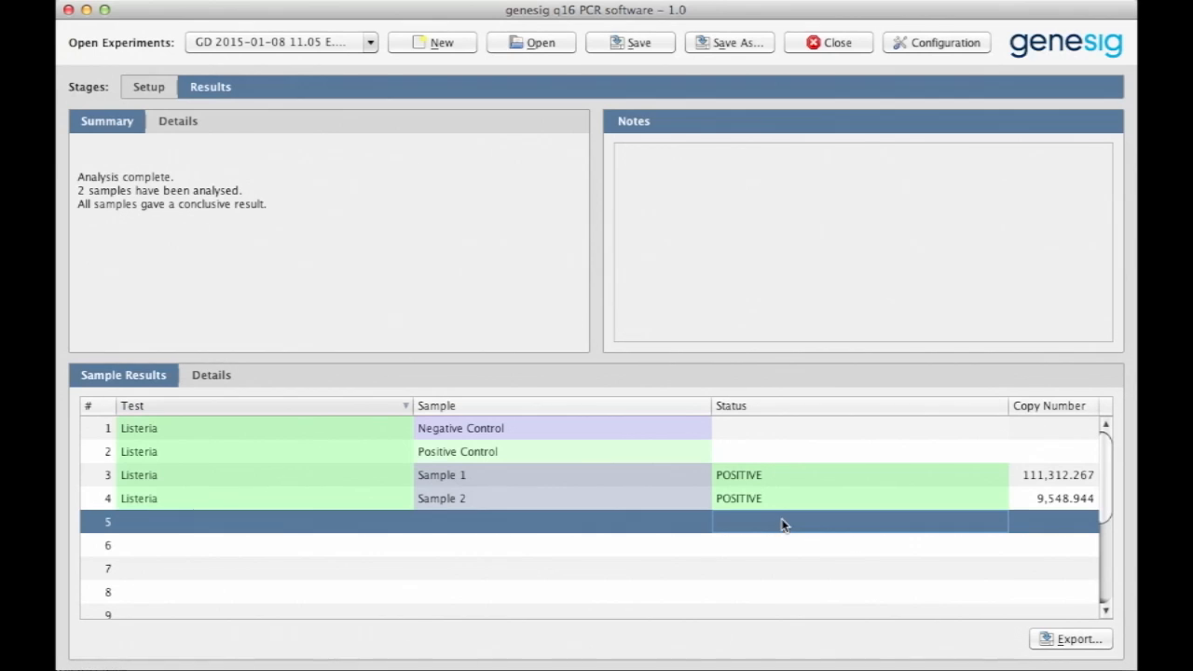
mouse_move(771, 183)
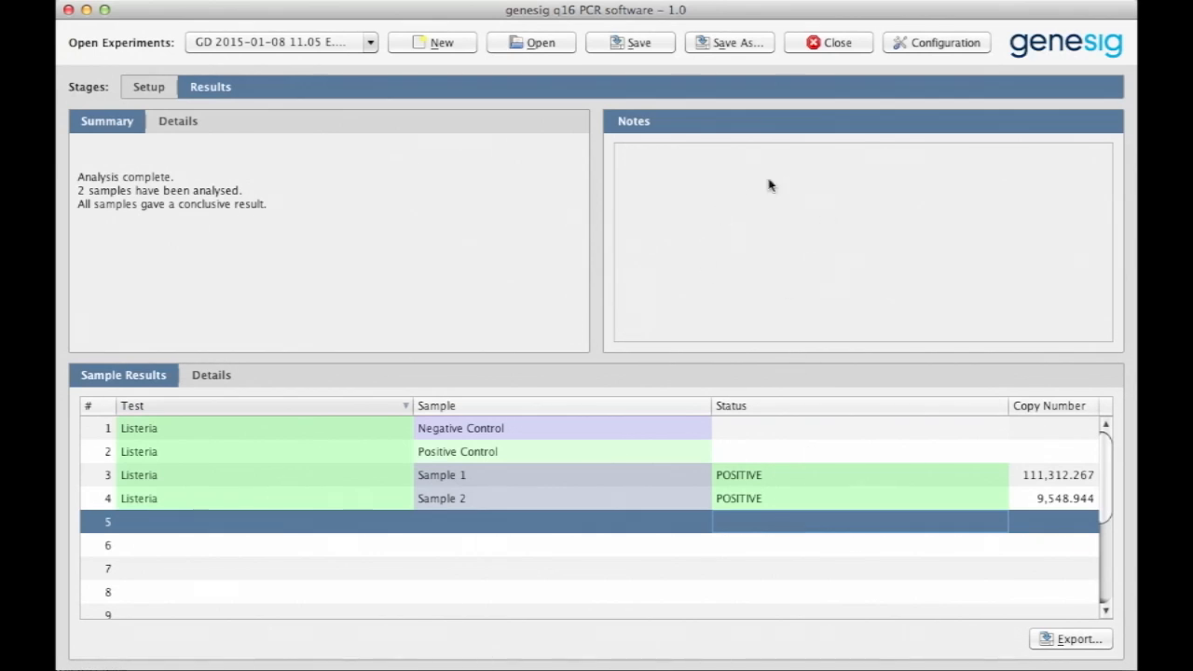
mouse_move(852, 247)
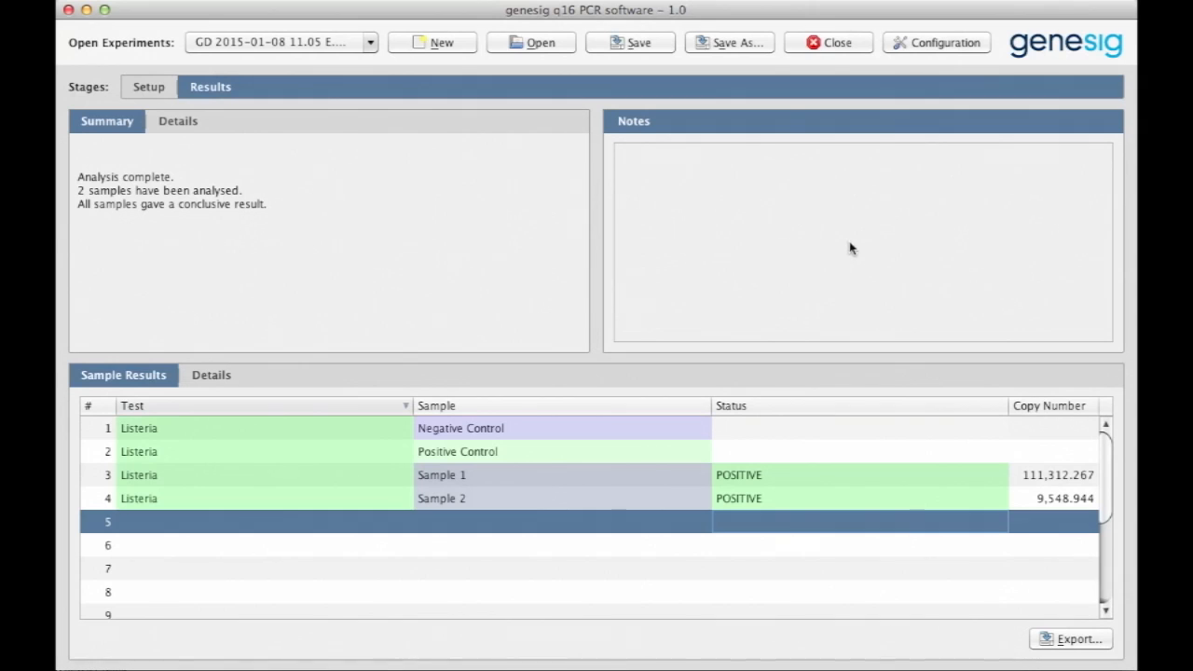
mouse_move(734, 217)
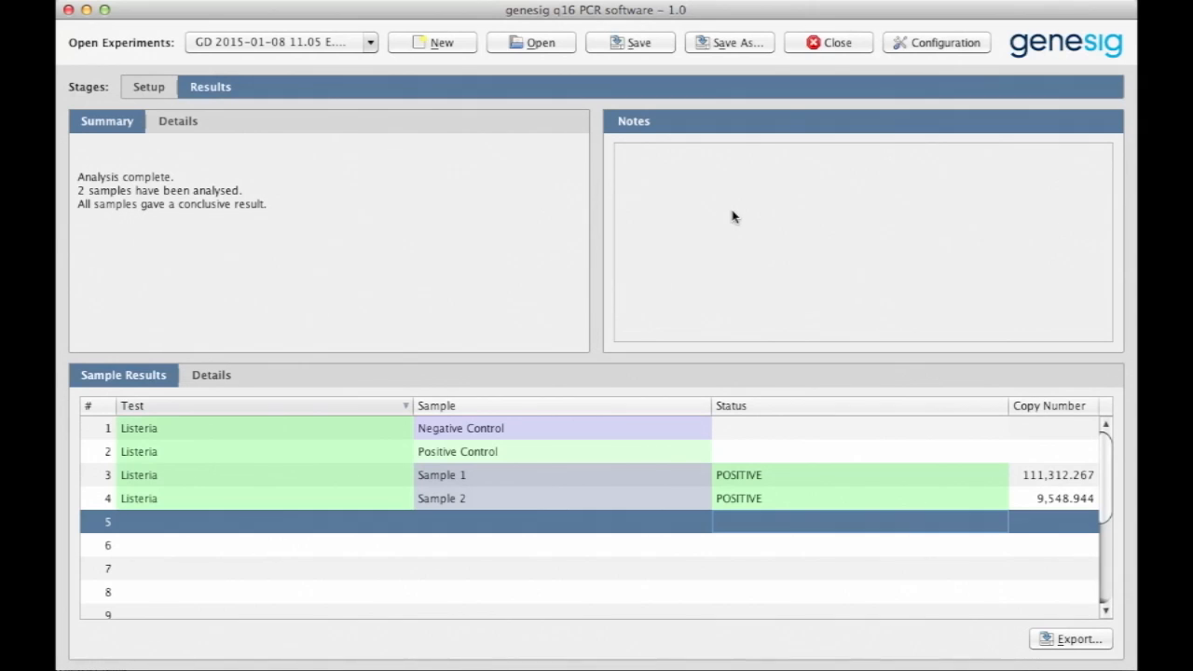
mouse_move(738, 214)
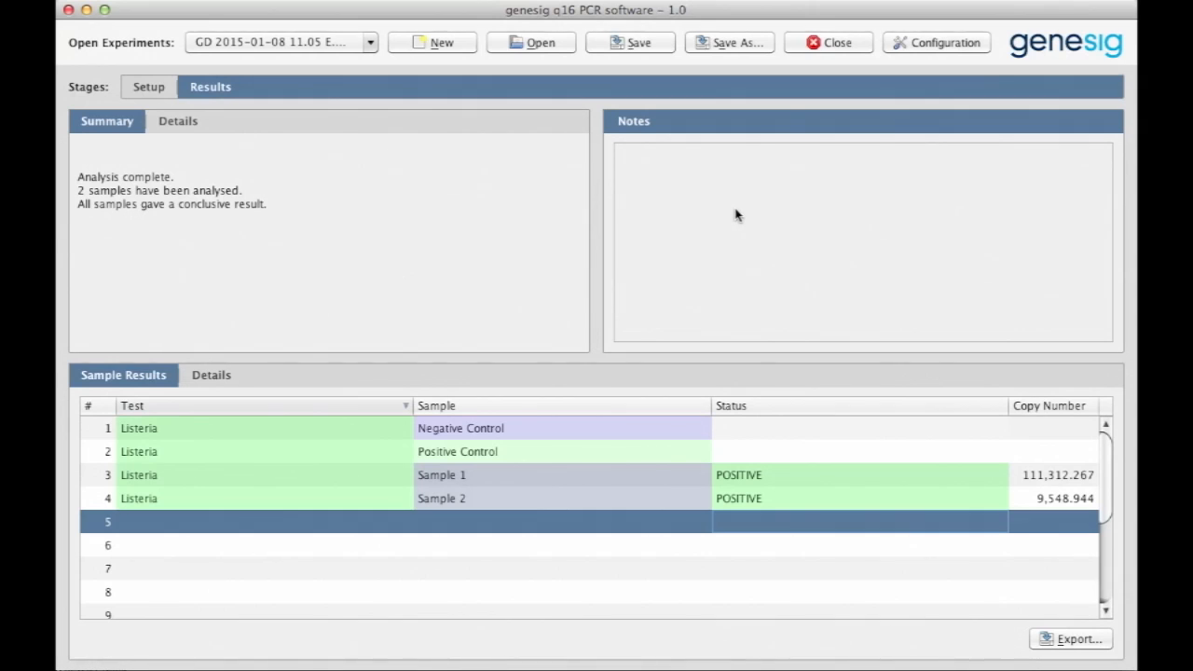
mouse_move(657, 182)
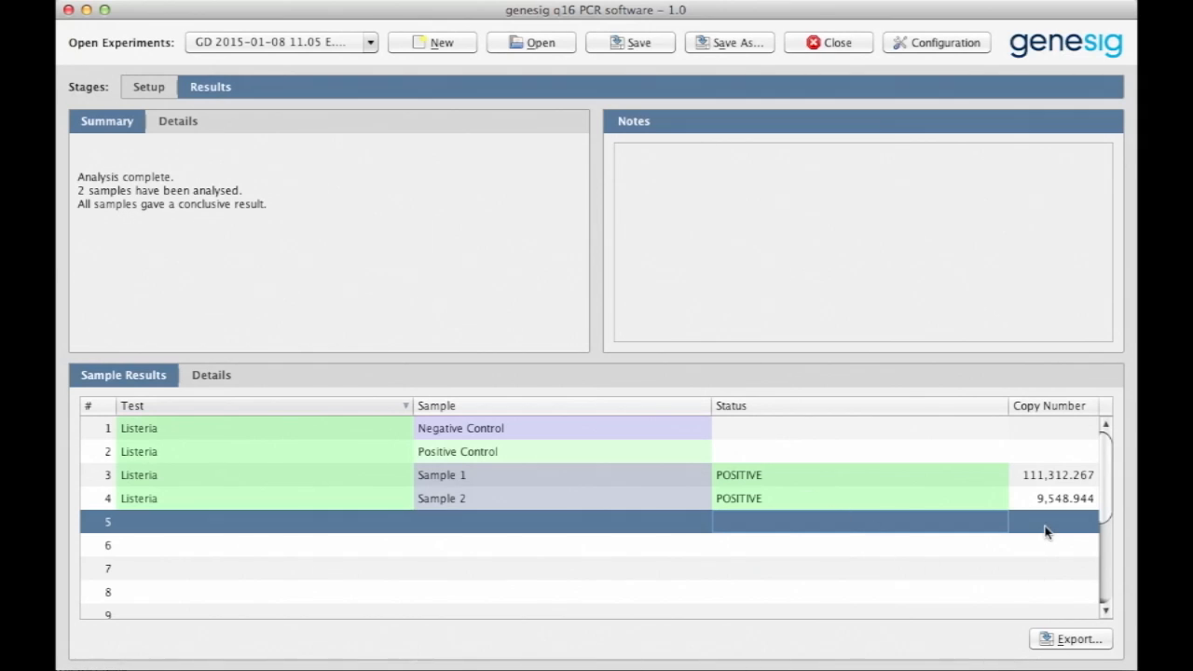
mouse_move(1025, 418)
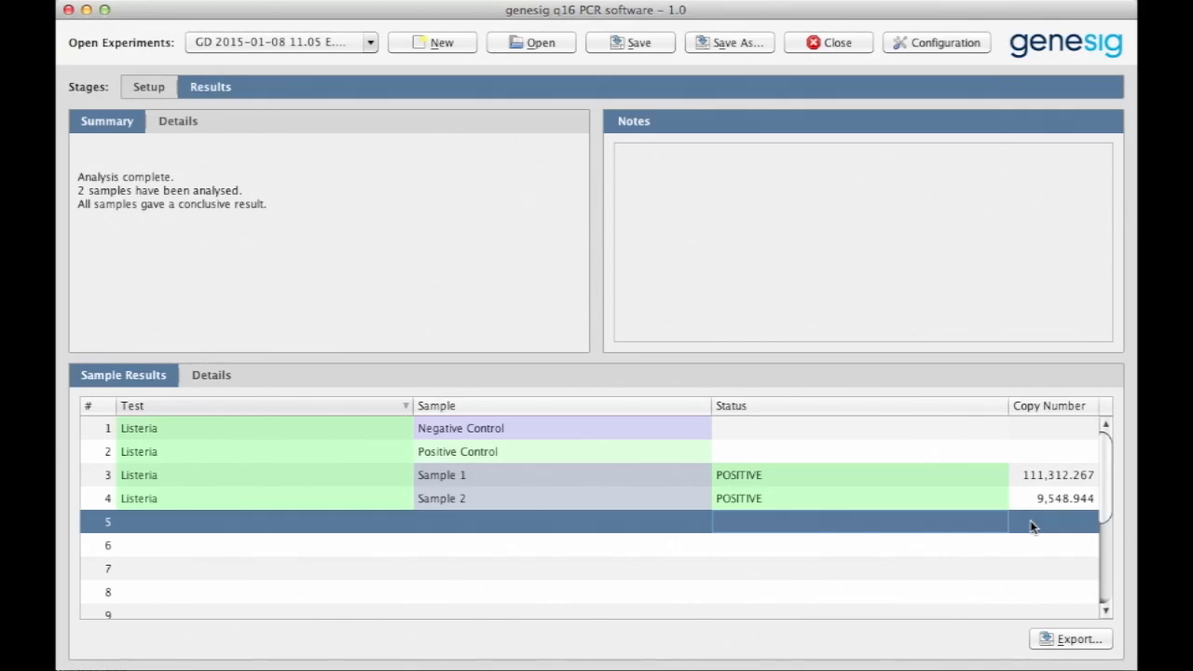
mouse_move(1038, 488)
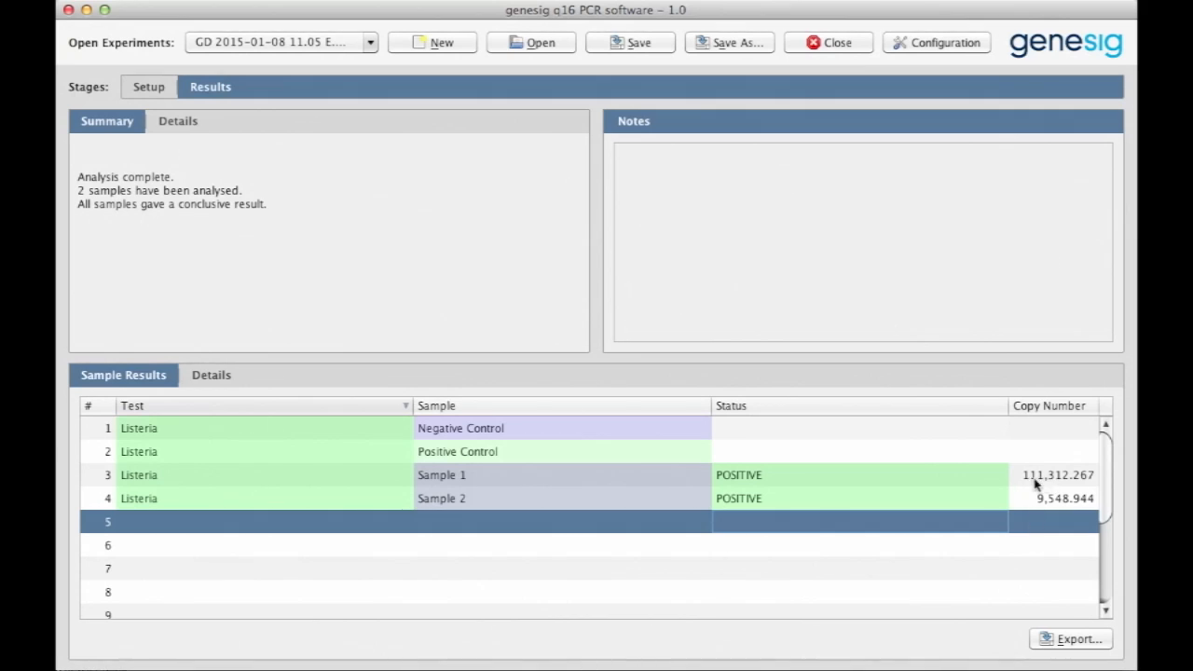
mouse_move(1037, 512)
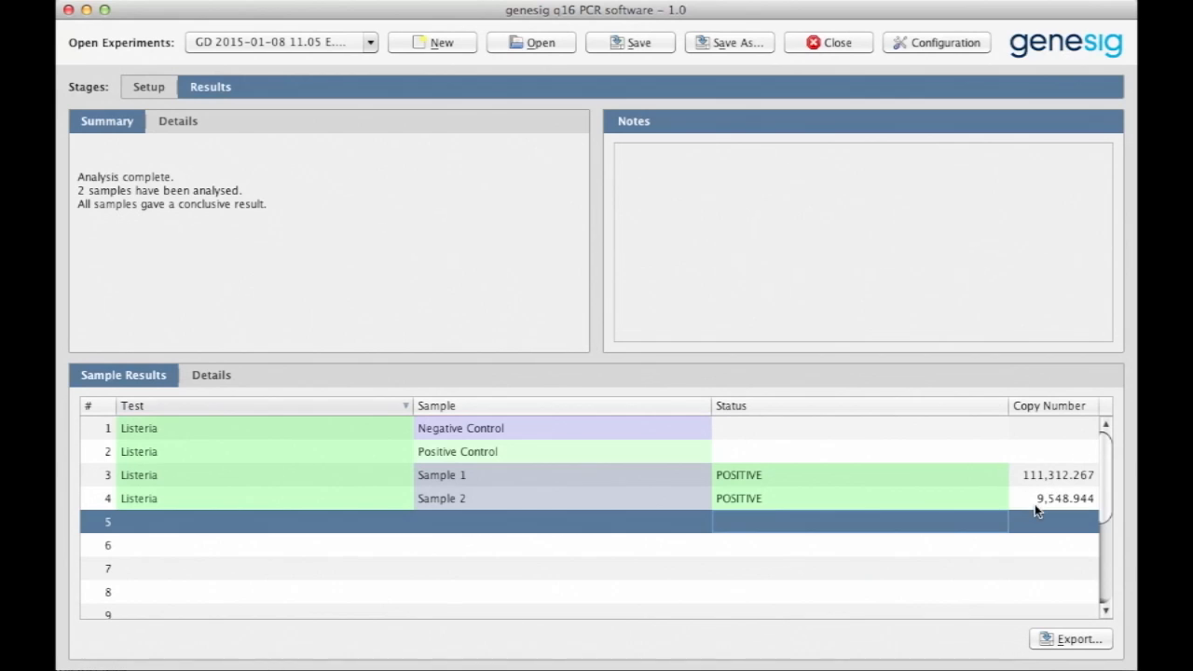
mouse_move(1027, 512)
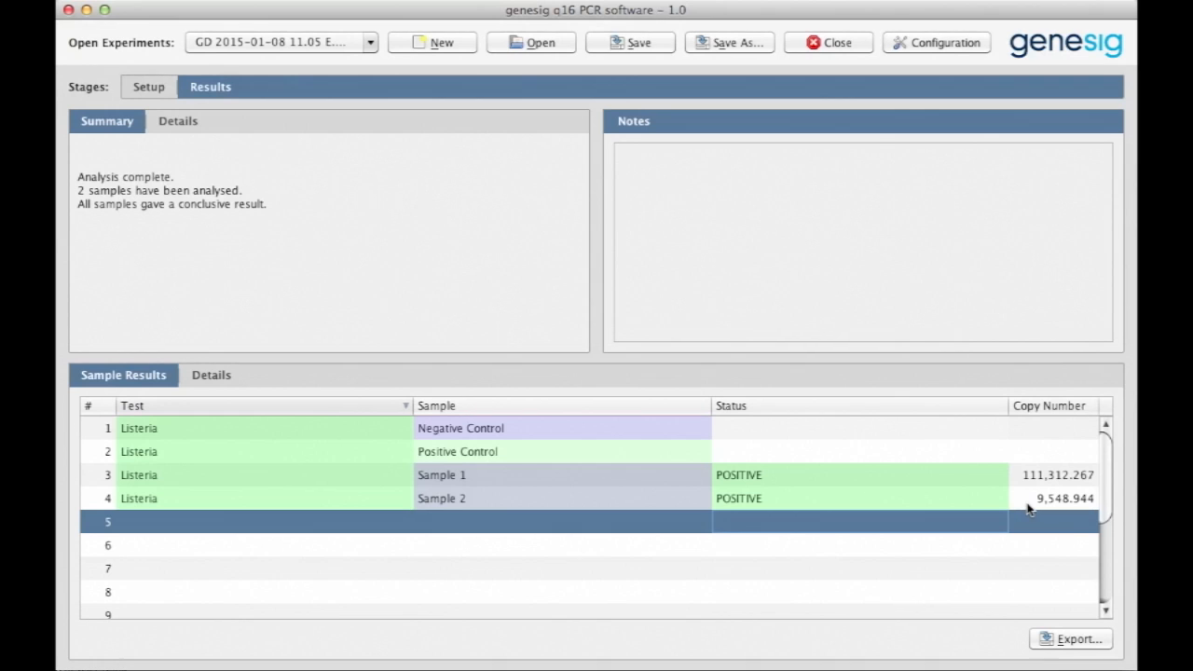
mouse_move(910, 520)
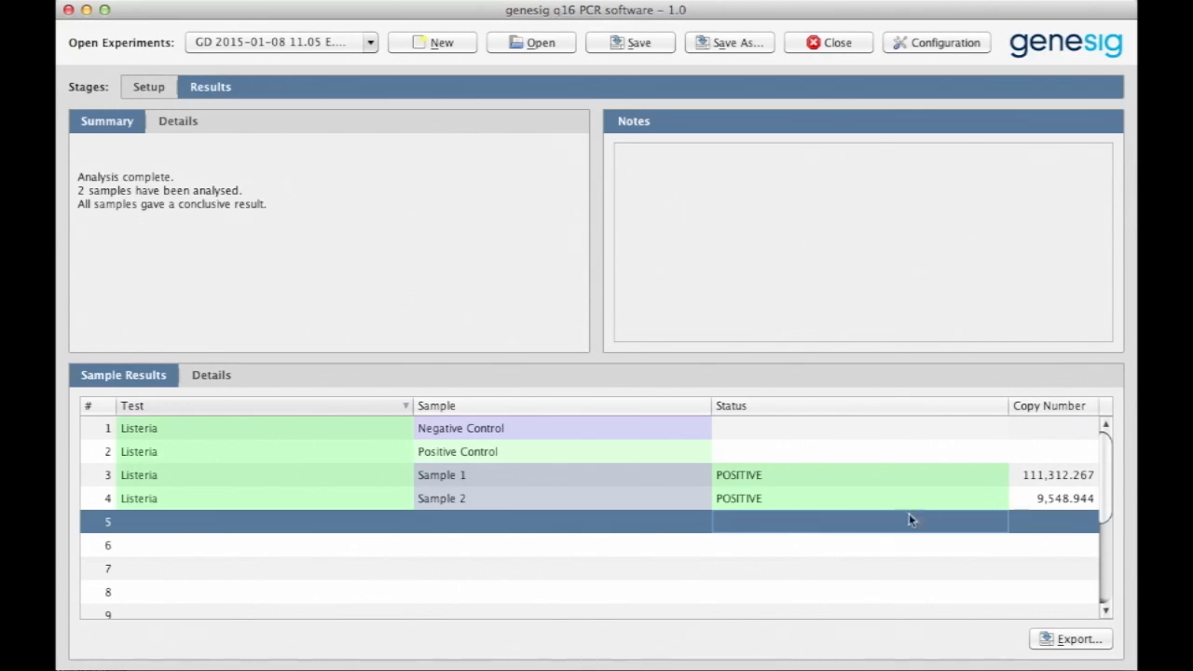
mouse_move(215, 357)
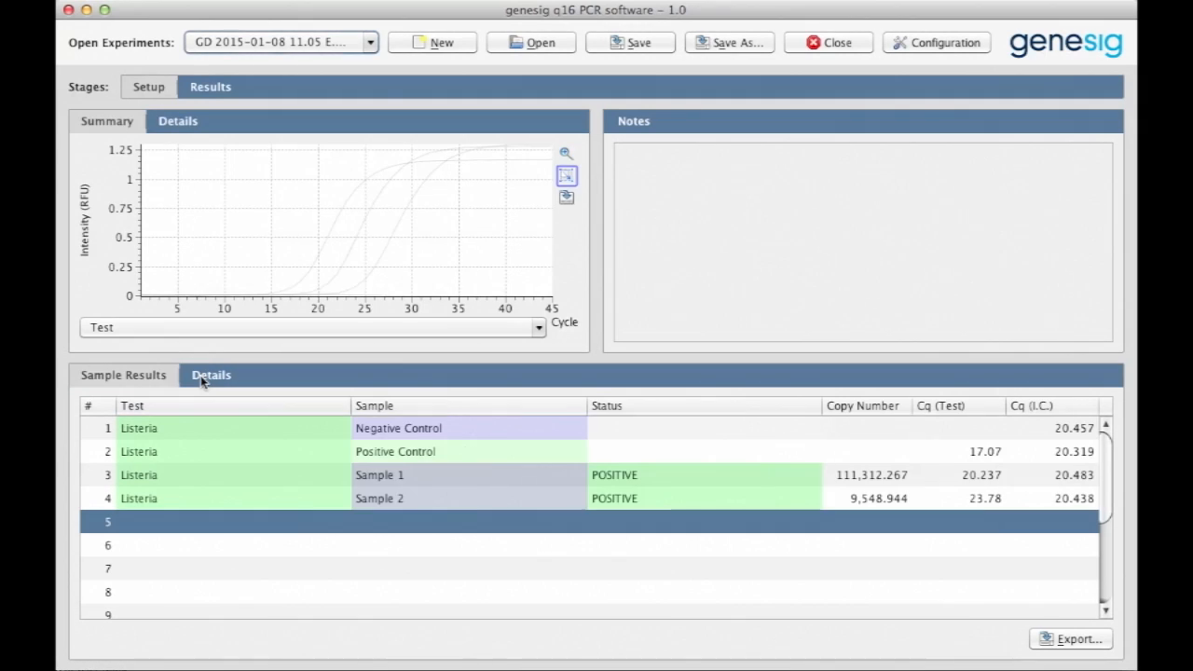
mouse_move(270, 222)
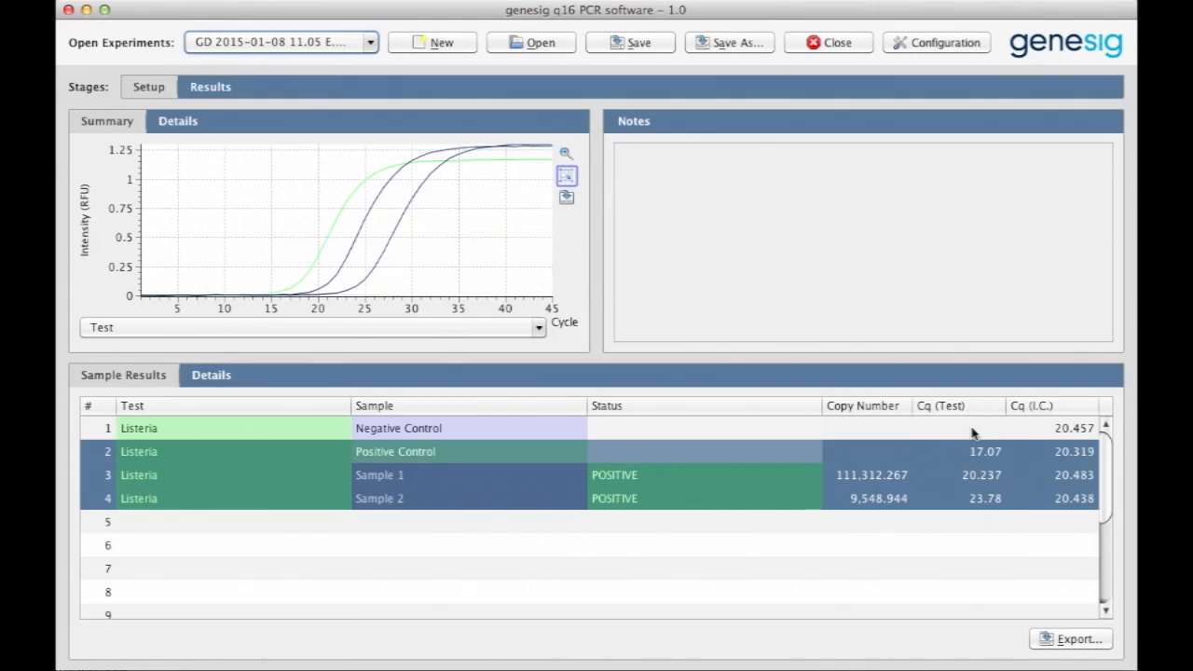
mouse_move(529, 343)
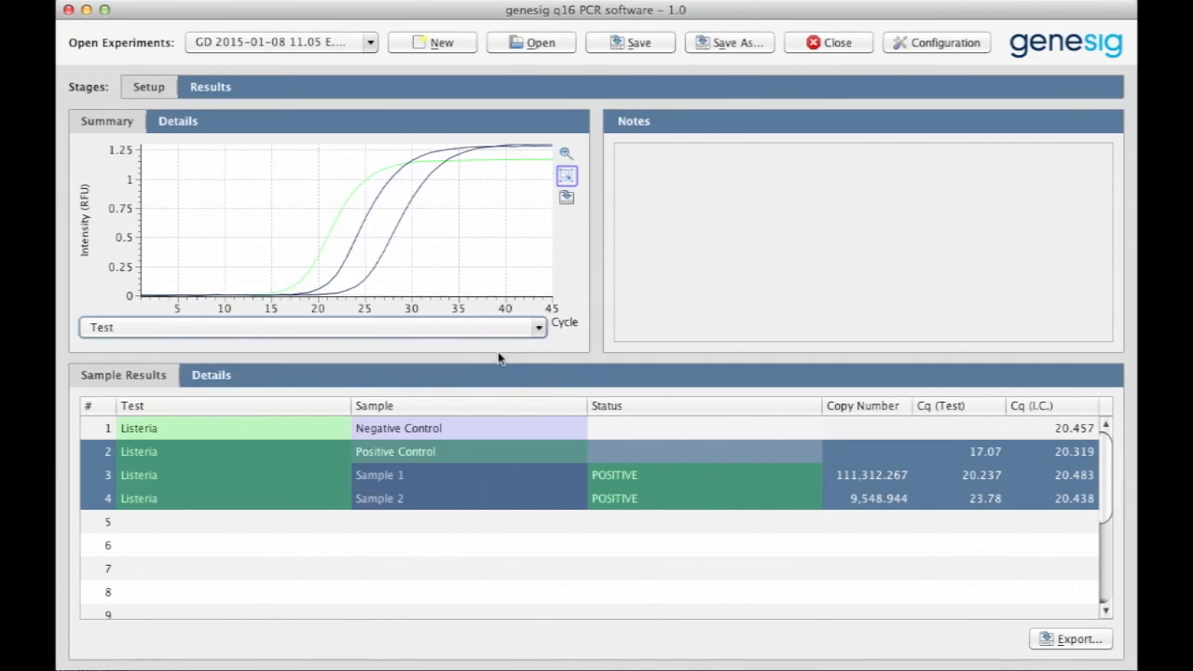
mouse_move(572, 296)
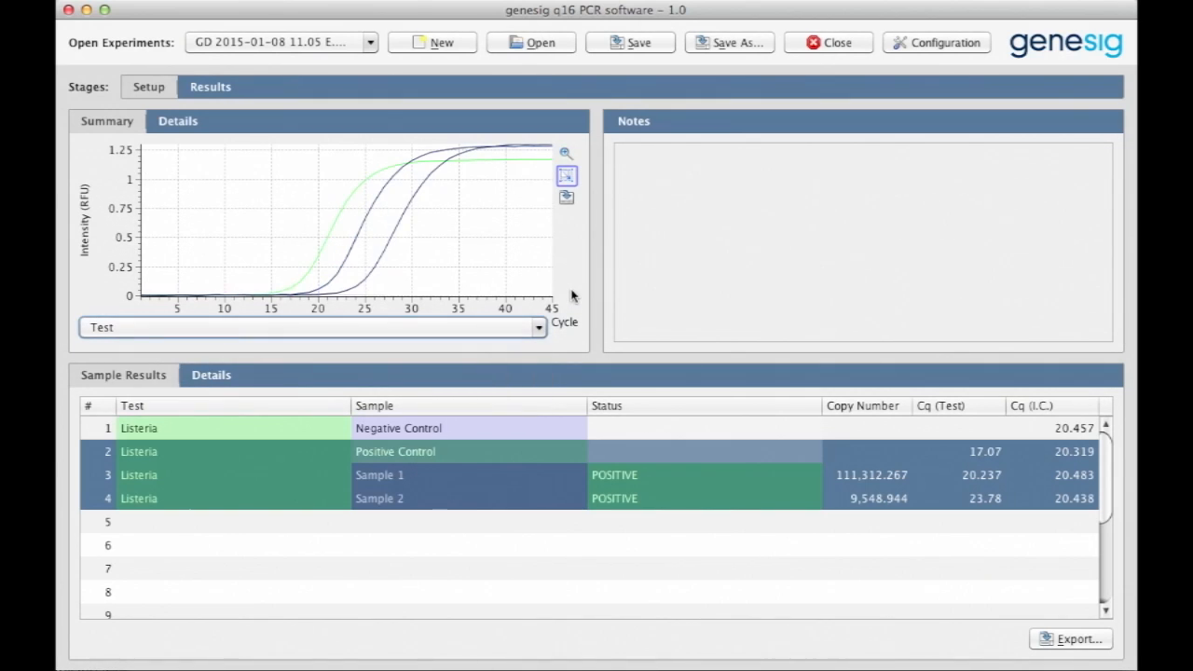